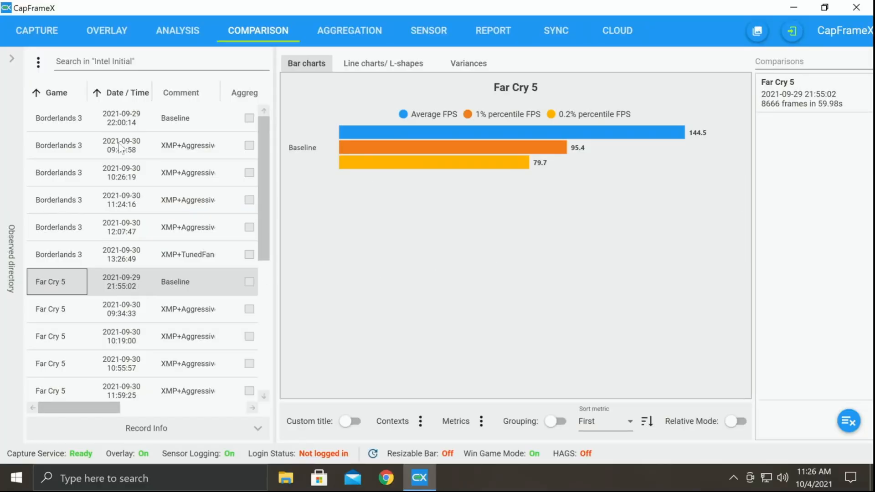
Step: Add the Hitman 3 and Borderlands 3 baseline records to the comparison bar chart
left_click(59, 118)
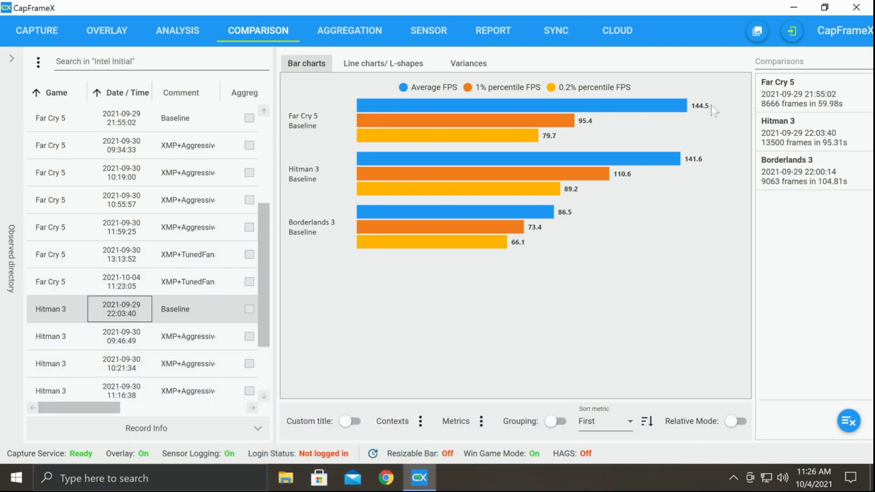
mouse_move(695, 168)
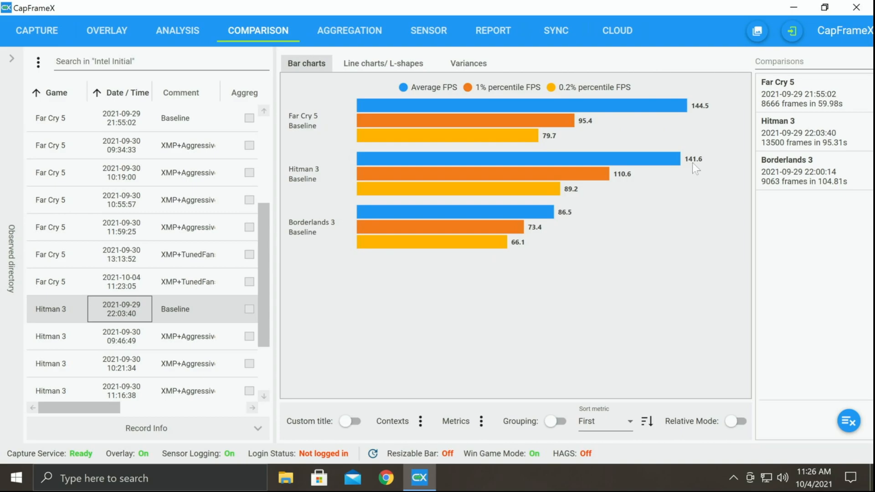
mouse_move(562, 229)
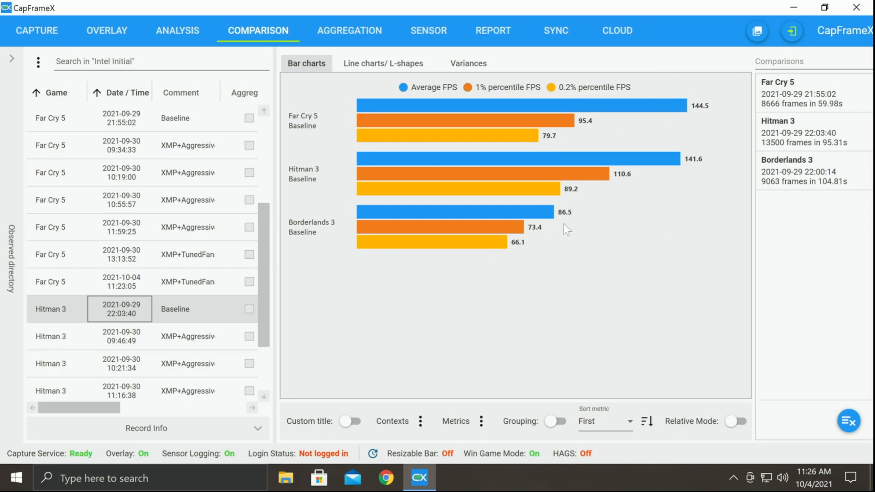
mouse_move(706, 192)
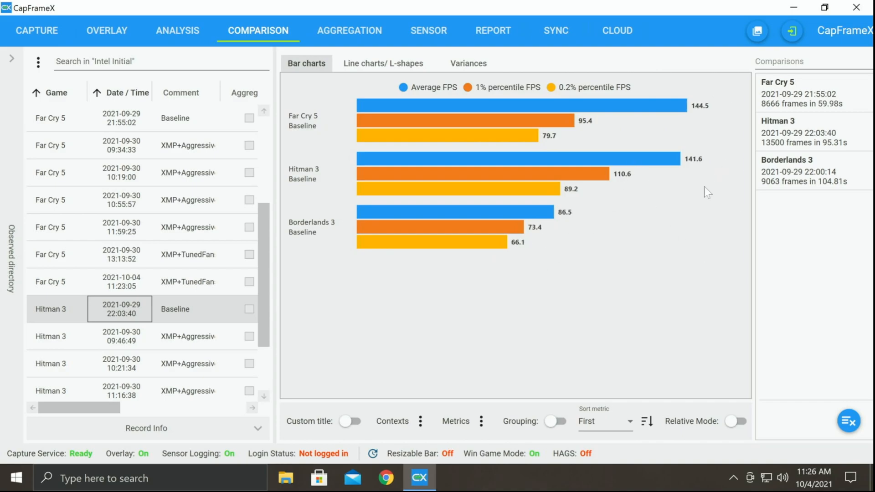
mouse_move(572, 266)
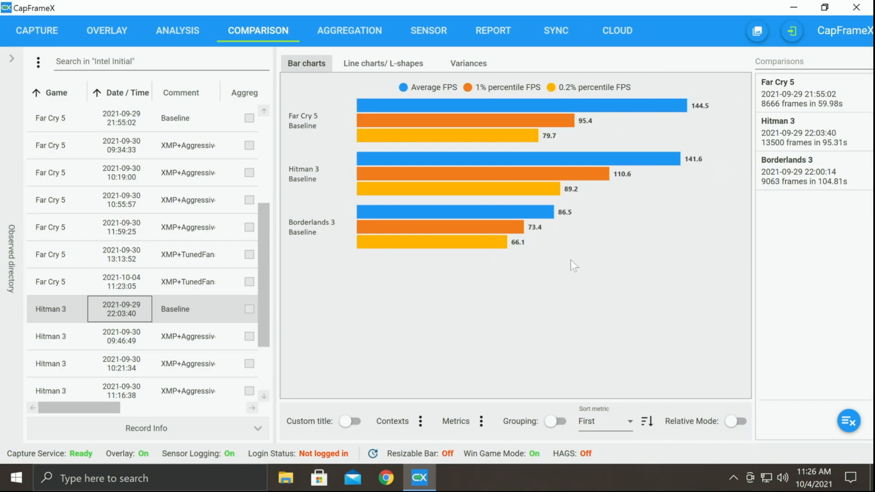
mouse_move(519, 260)
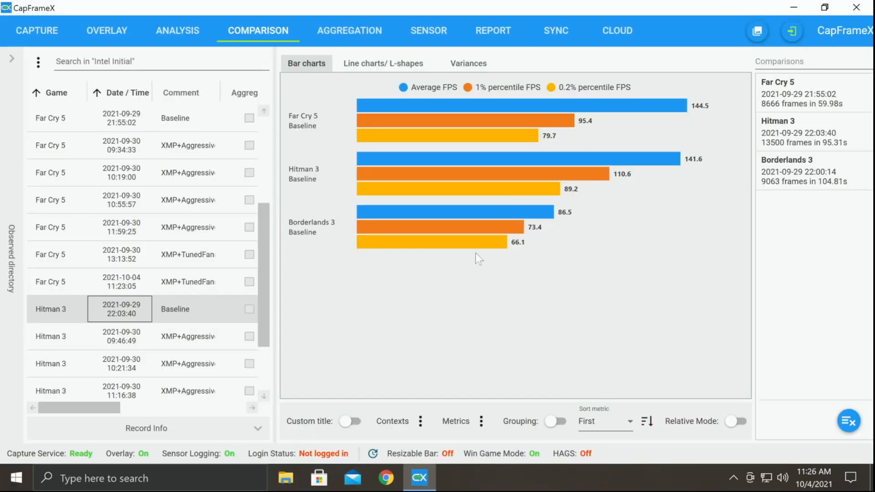
mouse_move(319, 251)
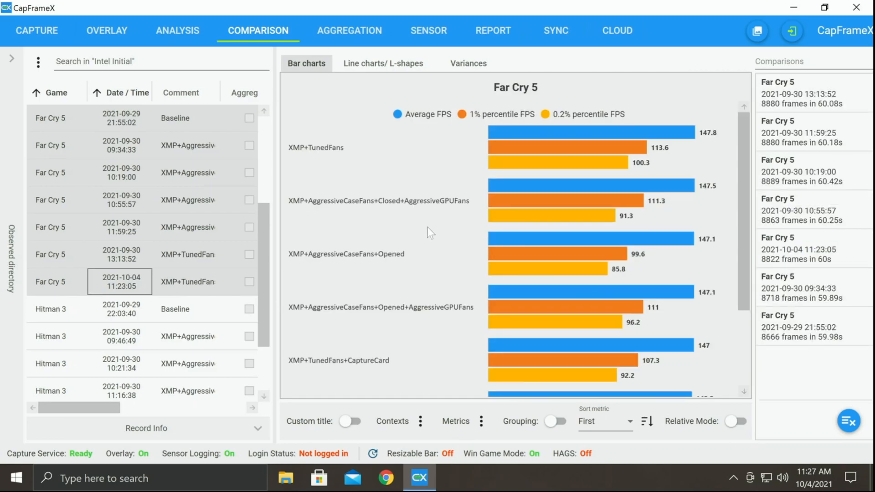
Step: Scroll the records list to reach the Far Cry 5 runs for the bar chart
scroll("down", 3)
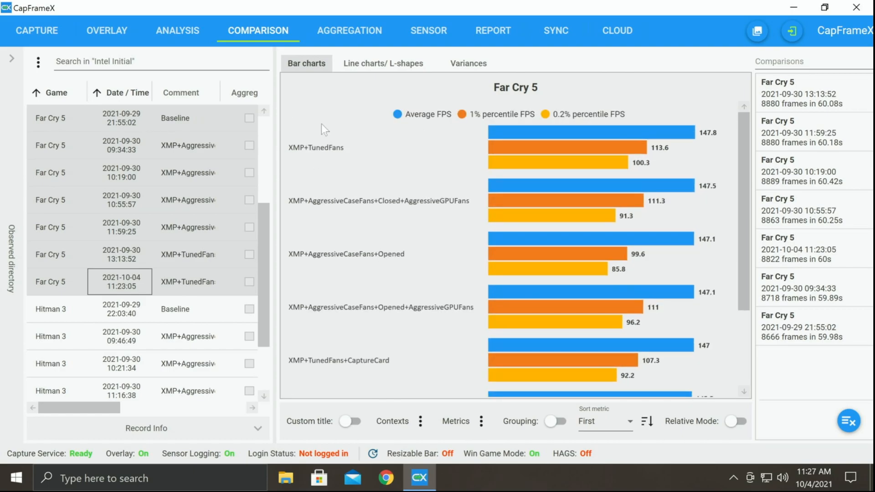
mouse_move(355, 372)
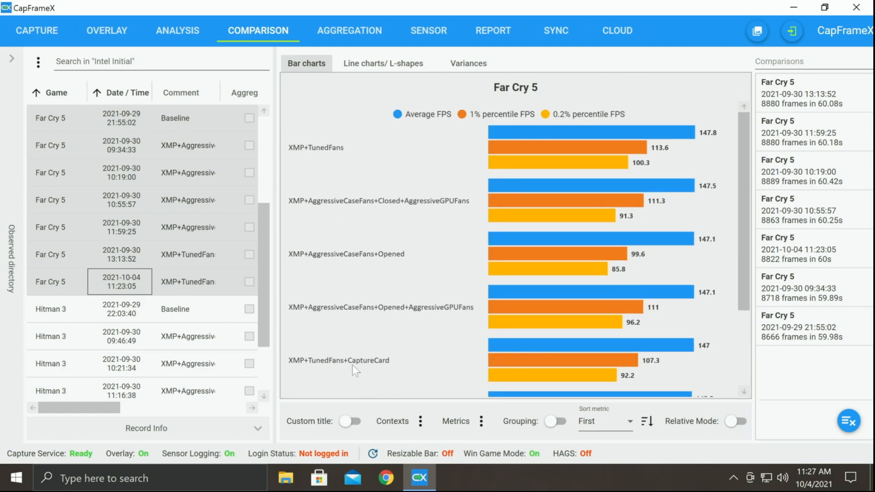